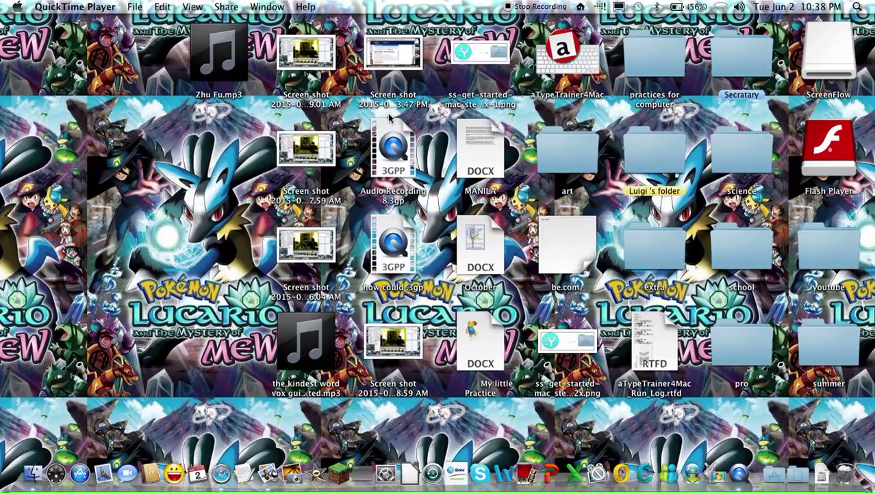
pyautogui.moveTo(389, 121)
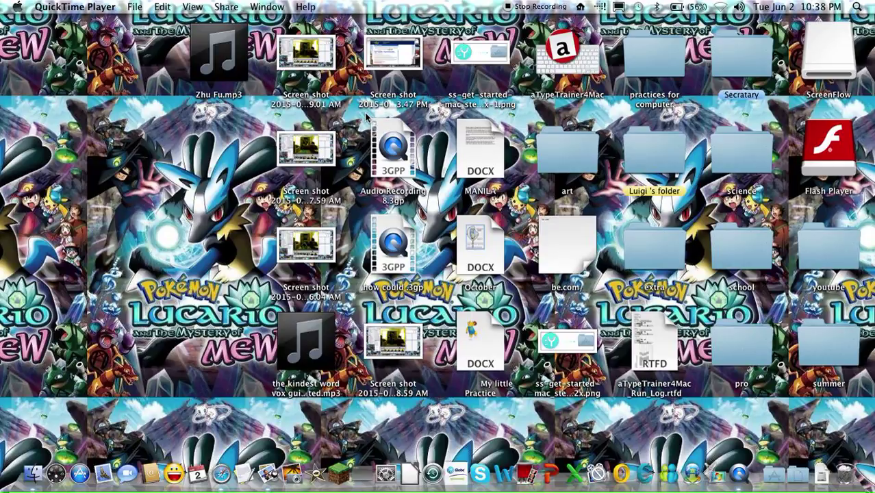
pyautogui.moveTo(258, 115)
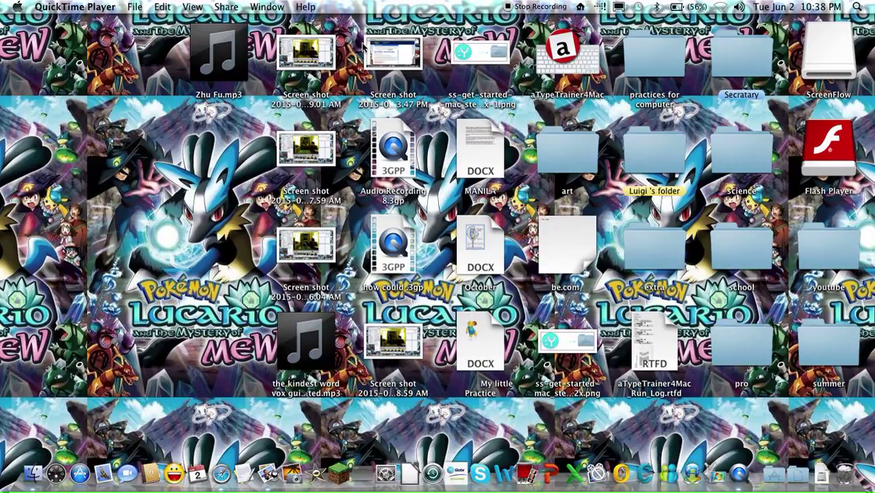
pyautogui.moveTo(363, 47)
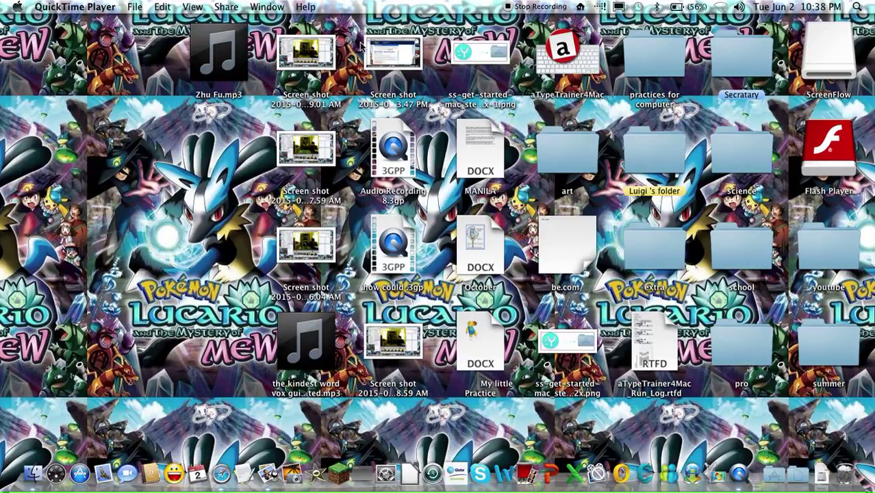
pyautogui.moveTo(526, 474)
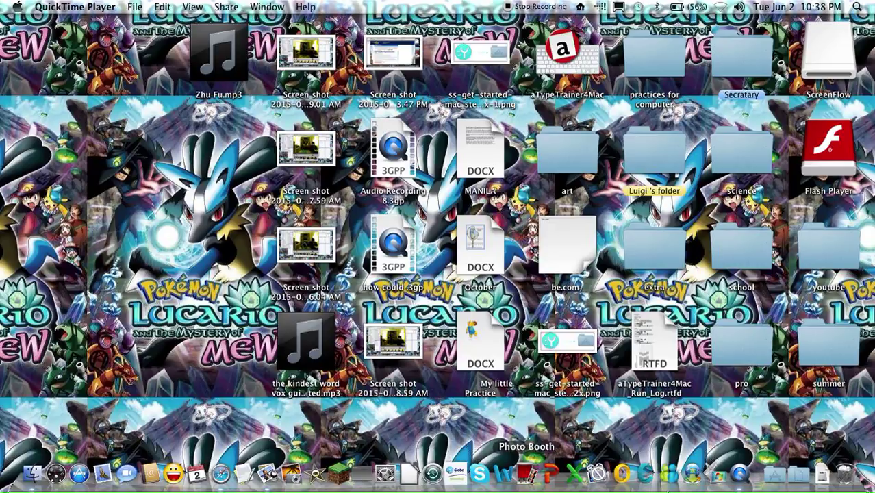
pyautogui.moveTo(734, 472)
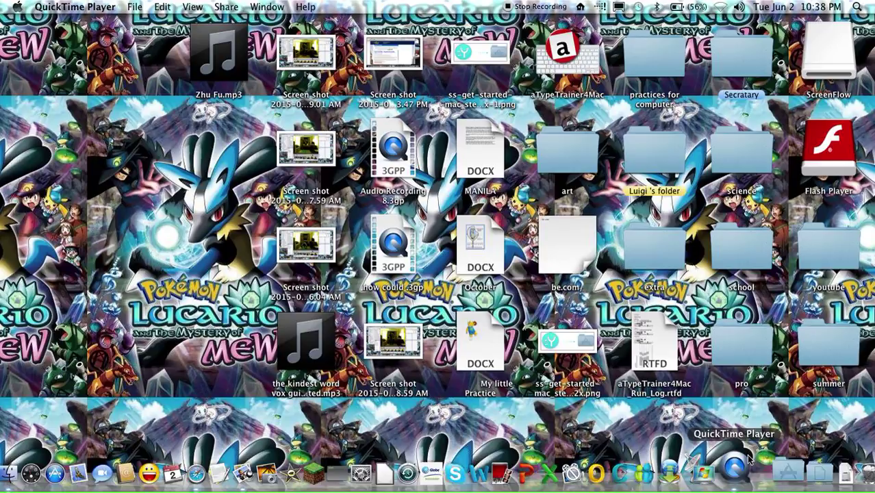
# Search Spotlight for 'qui' to locate QuickTime Player
pyautogui.click(857, 7)
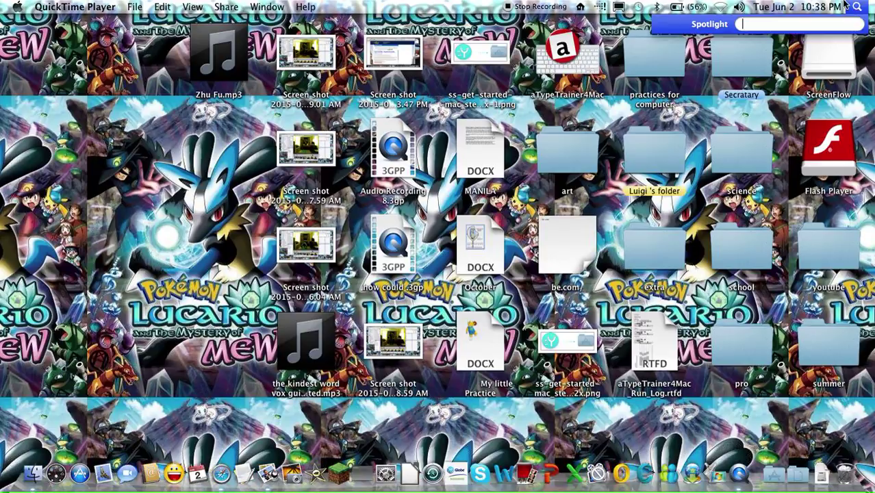
pyautogui.write('qui')
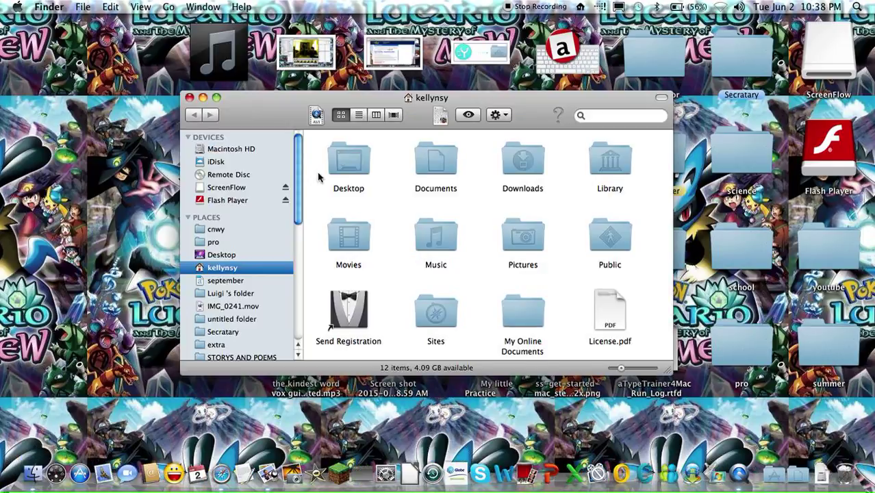
# Browse the Applications folder down to QuickTime Player in the app list
pyautogui.scroll(-3)
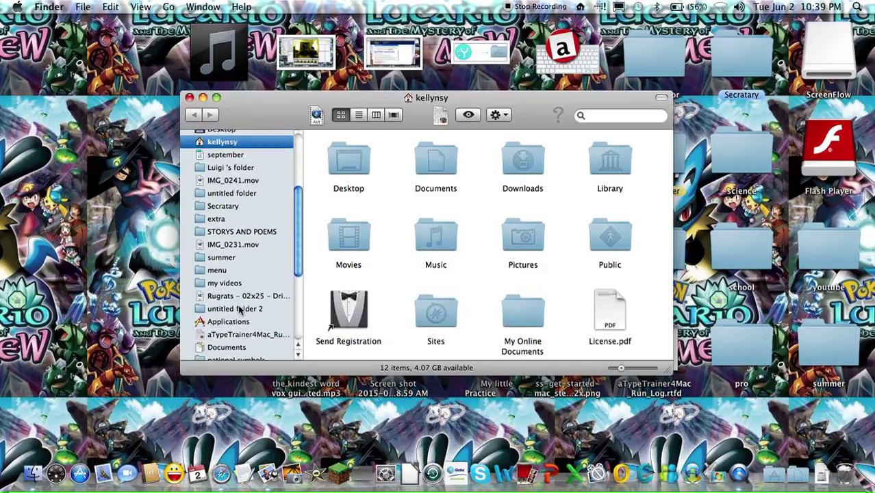
pyautogui.click(227, 321)
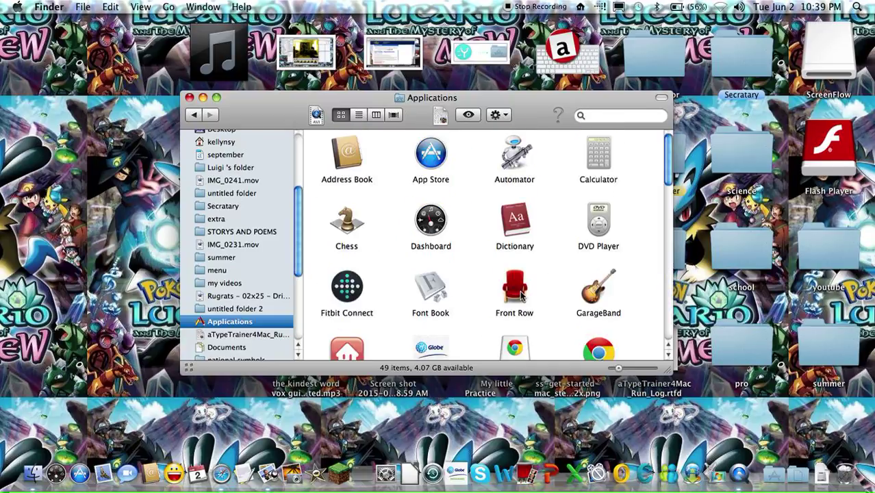
pyautogui.scroll(-3)
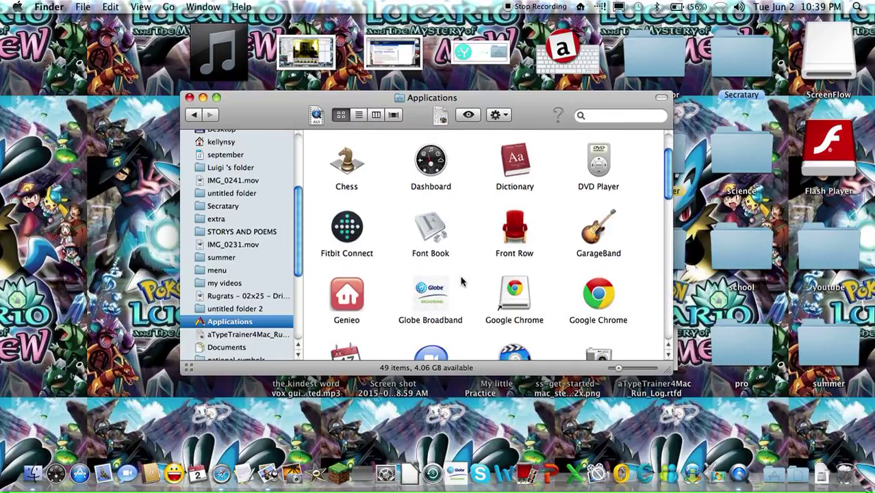
pyautogui.scroll(-3)
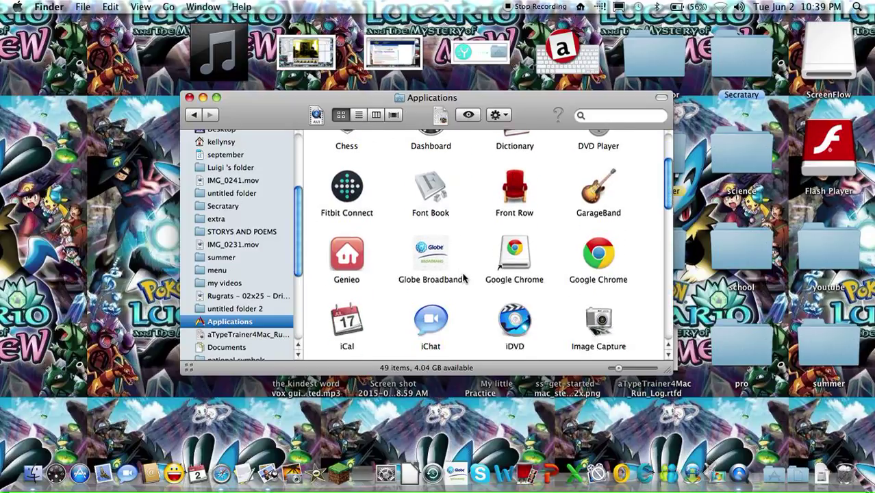
pyautogui.scroll(-3)
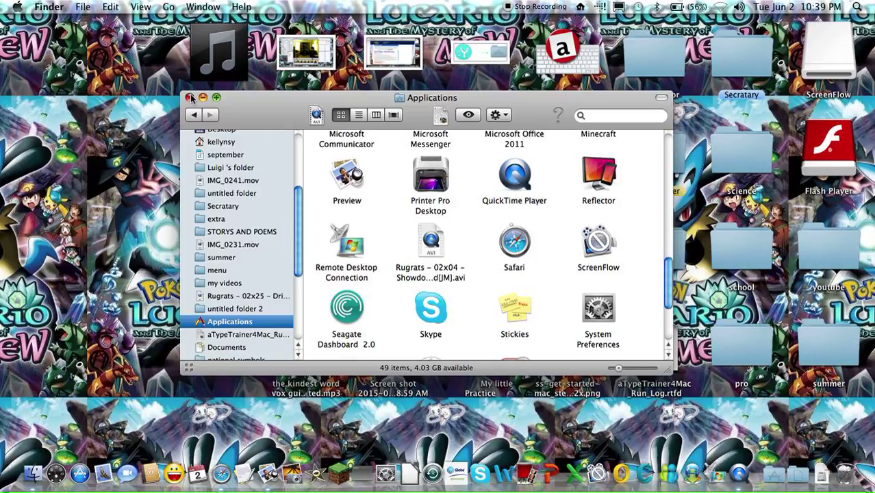
# Close the Applications Finder window, leaving the desktop with QuickTime Player active
pyautogui.click(192, 97)
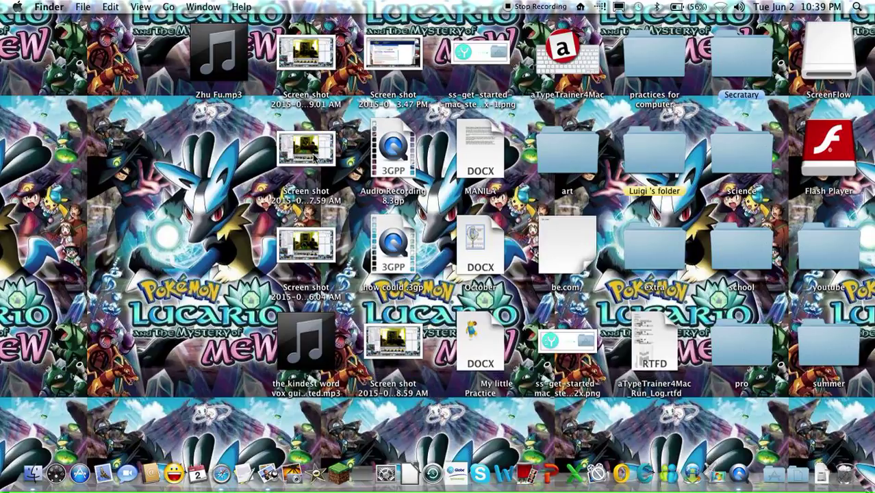
pyautogui.moveTo(401, 326)
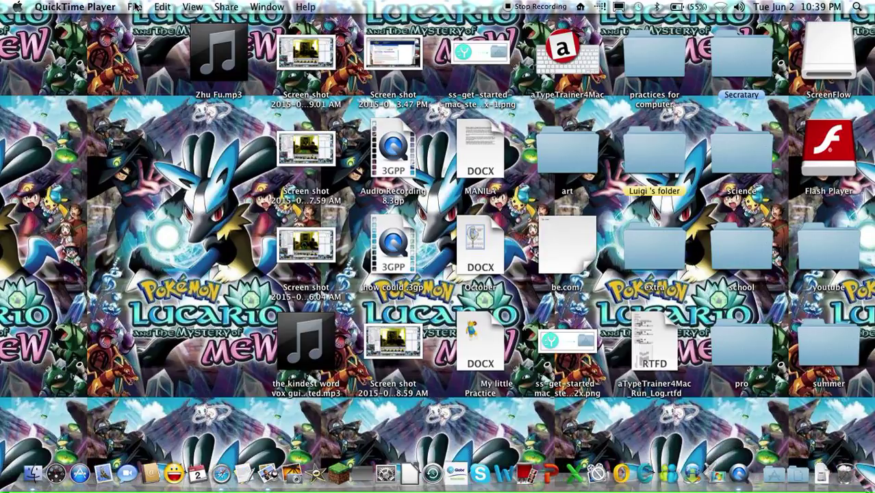
pyautogui.moveTo(165, 52)
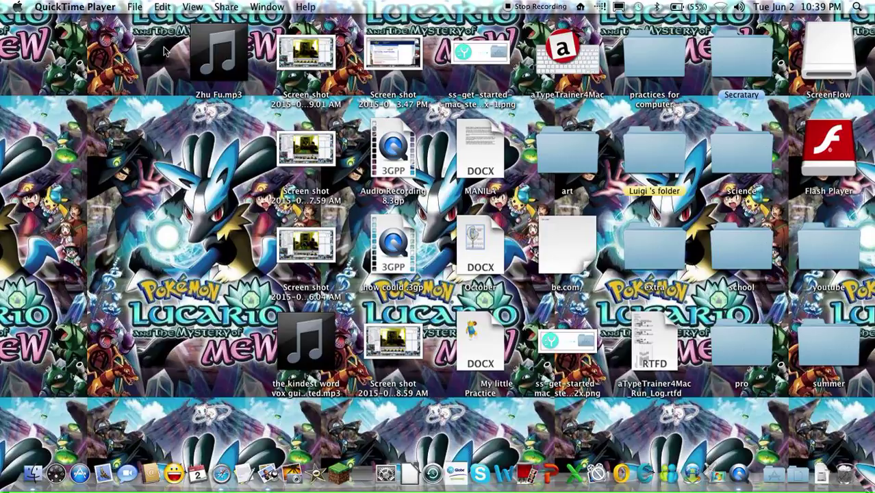
pyautogui.click(134, 7)
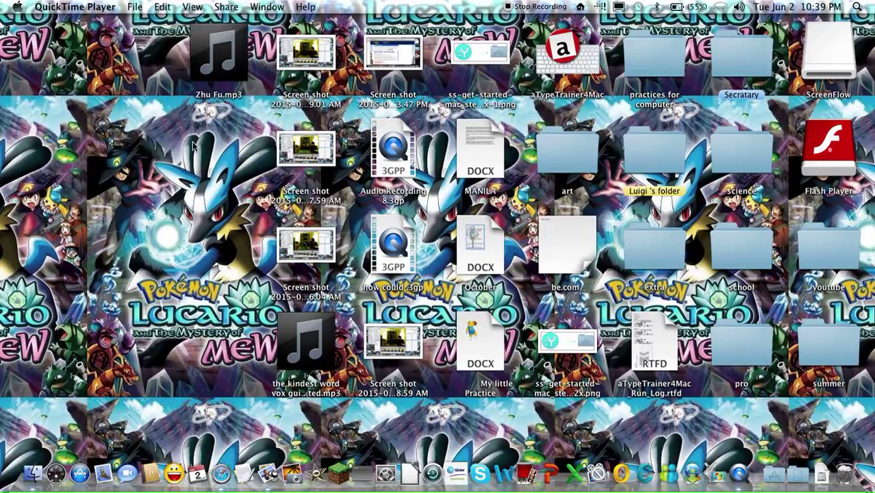
pyautogui.moveTo(252, 137)
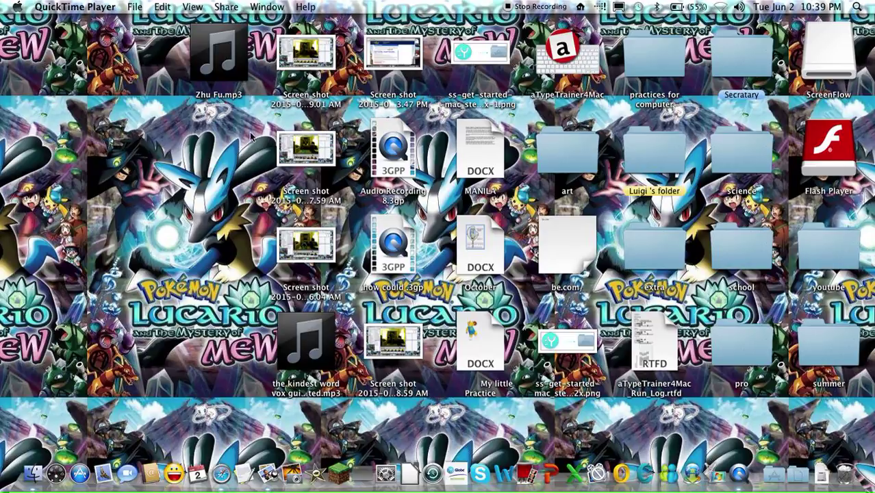
pyautogui.moveTo(148, 266)
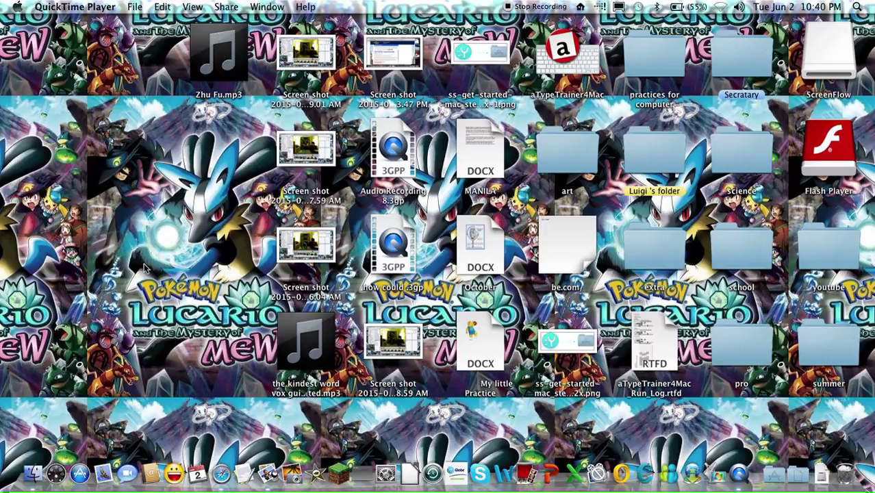
pyautogui.moveTo(137, 90)
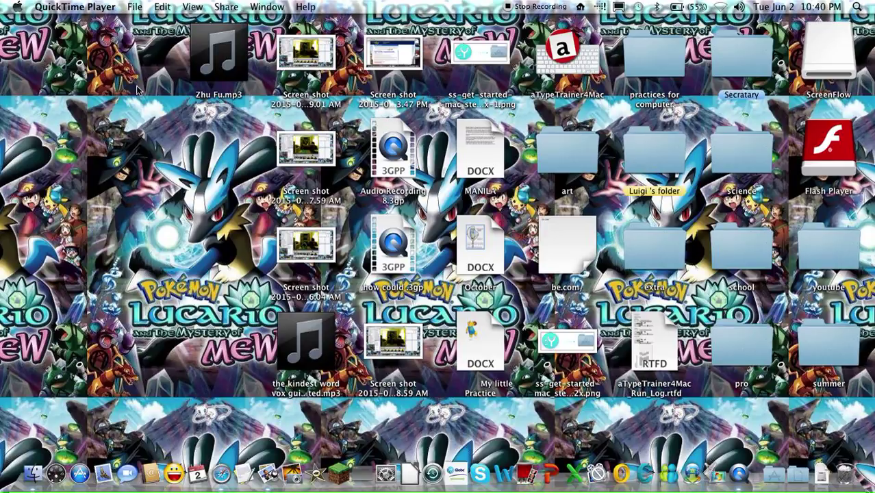
pyautogui.moveTo(122, 84)
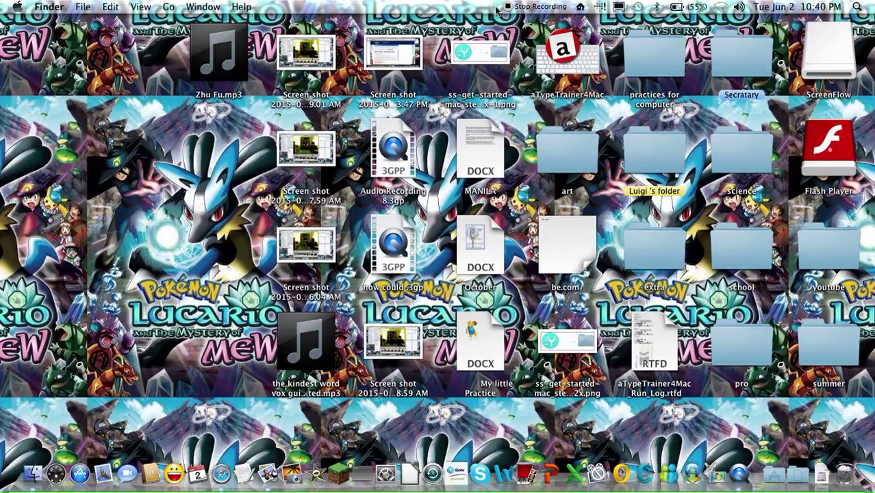
pyautogui.moveTo(459, 6)
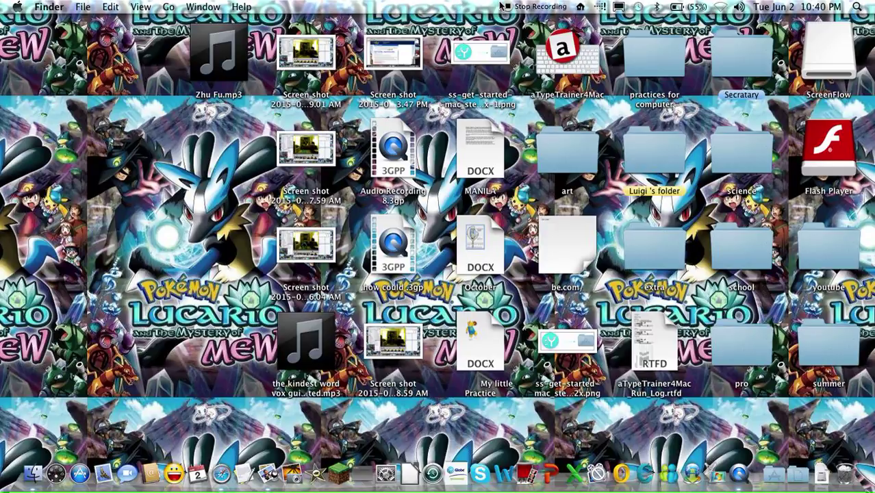
pyautogui.moveTo(259, 230)
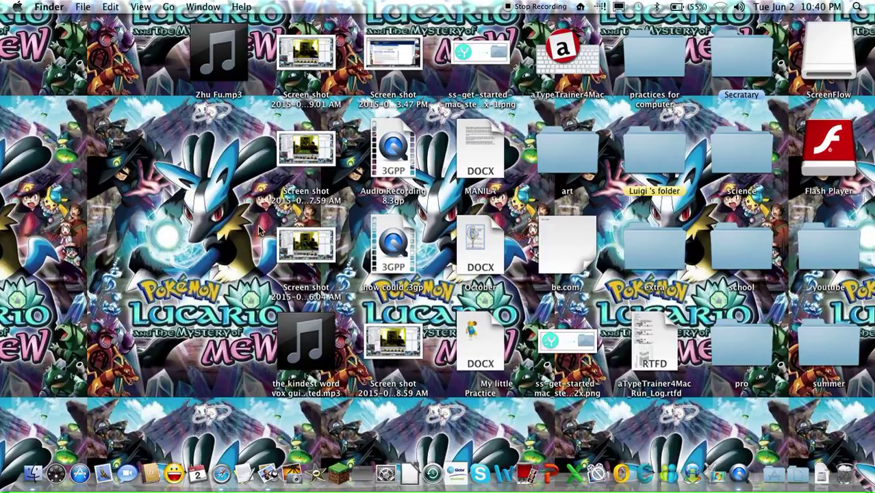
pyautogui.moveTo(236, 239)
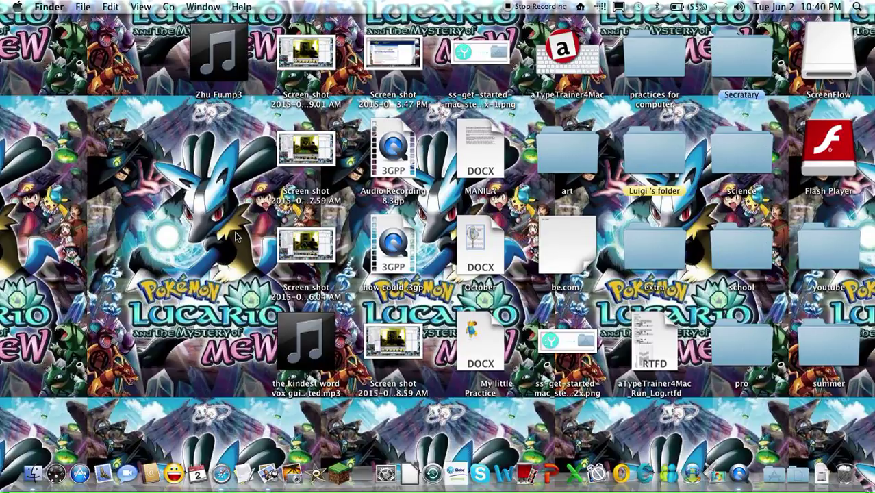
pyautogui.moveTo(232, 240)
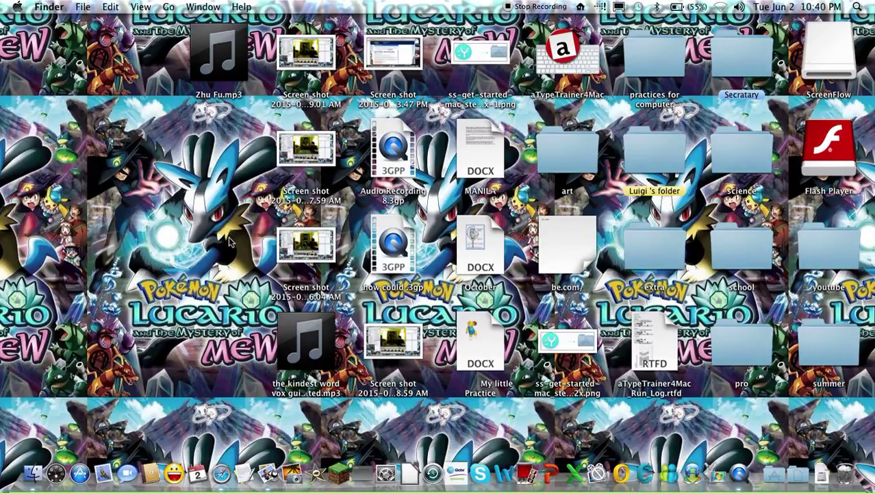
pyautogui.moveTo(230, 245)
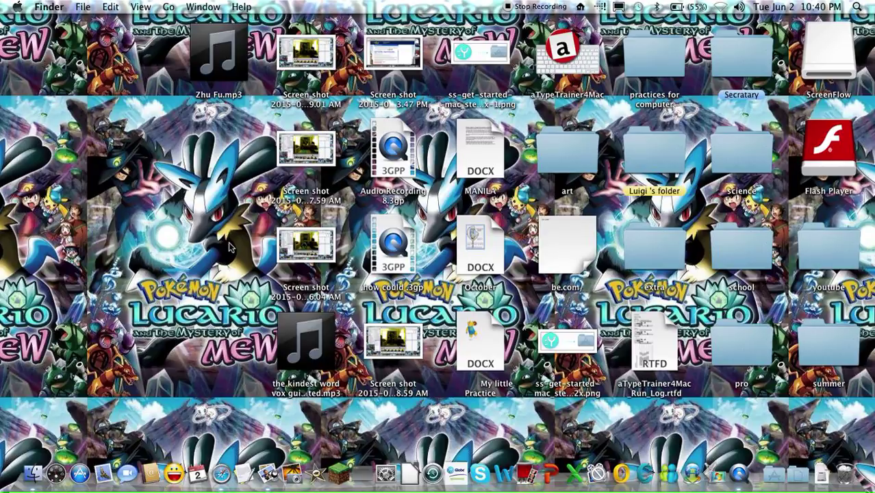
pyautogui.moveTo(240, 257)
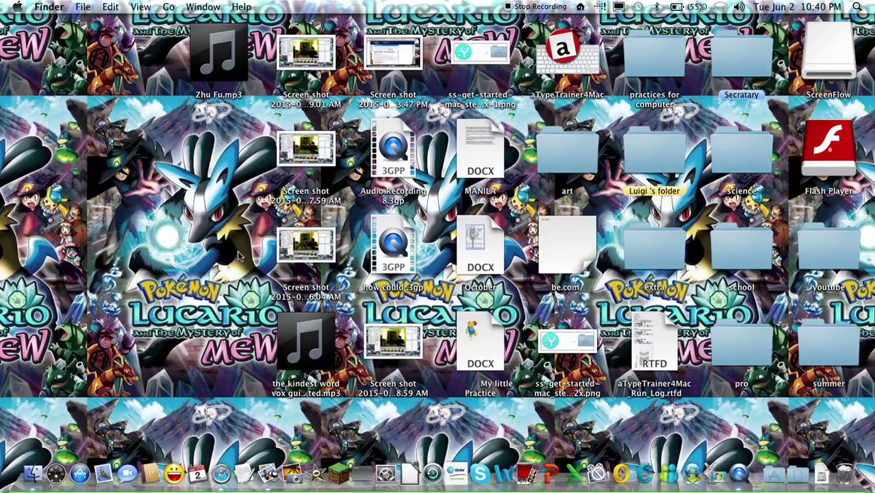
pyautogui.moveTo(164, 140)
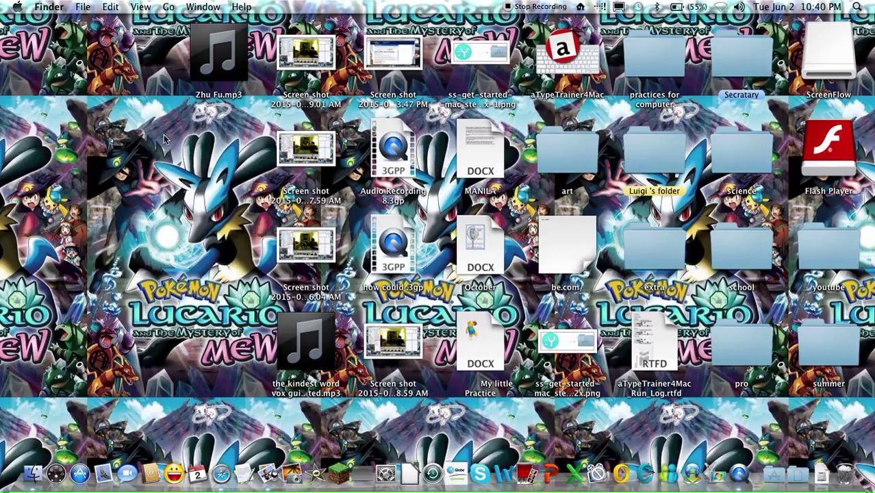
pyautogui.moveTo(156, 138)
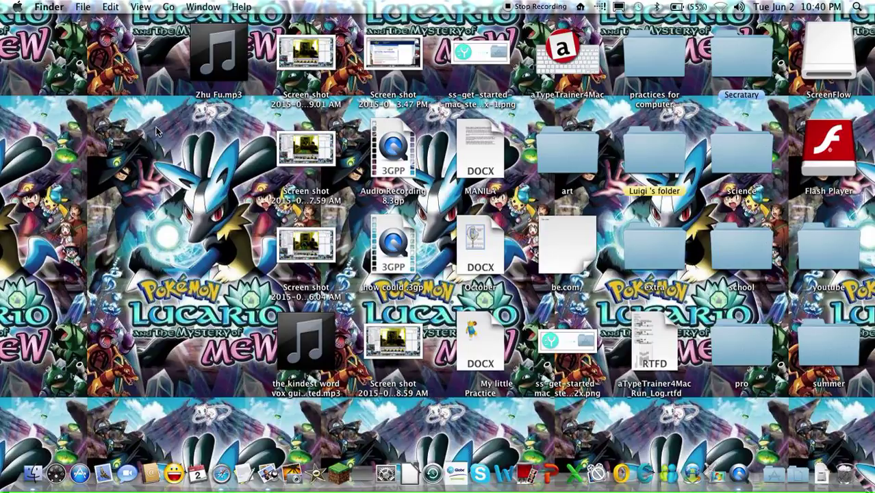
pyautogui.moveTo(265, 7)
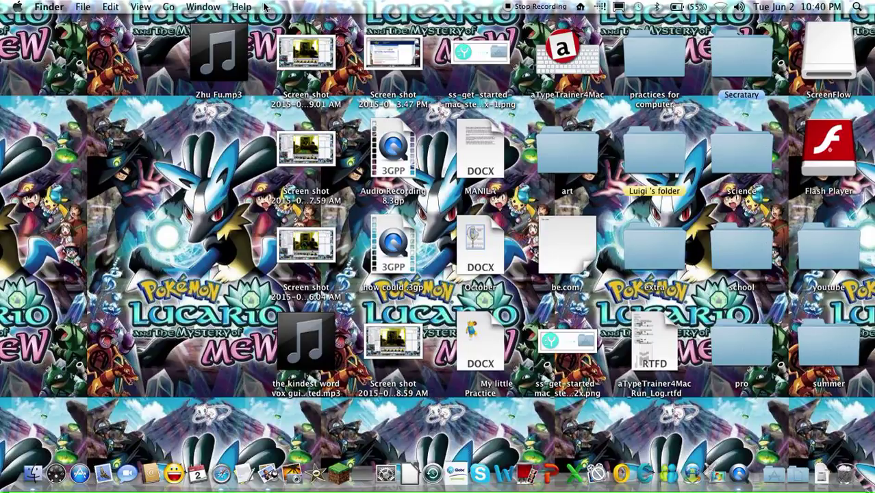